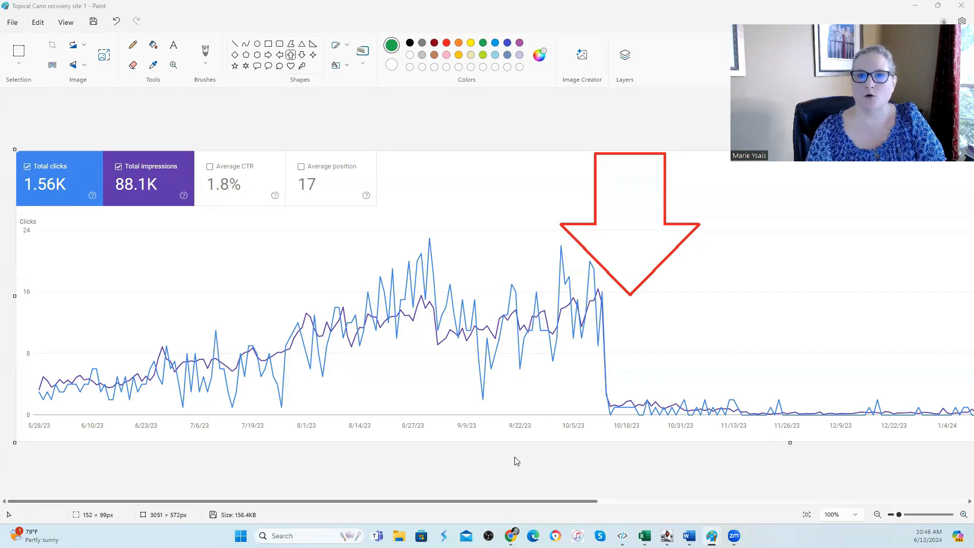
pyautogui.moveTo(559, 391)
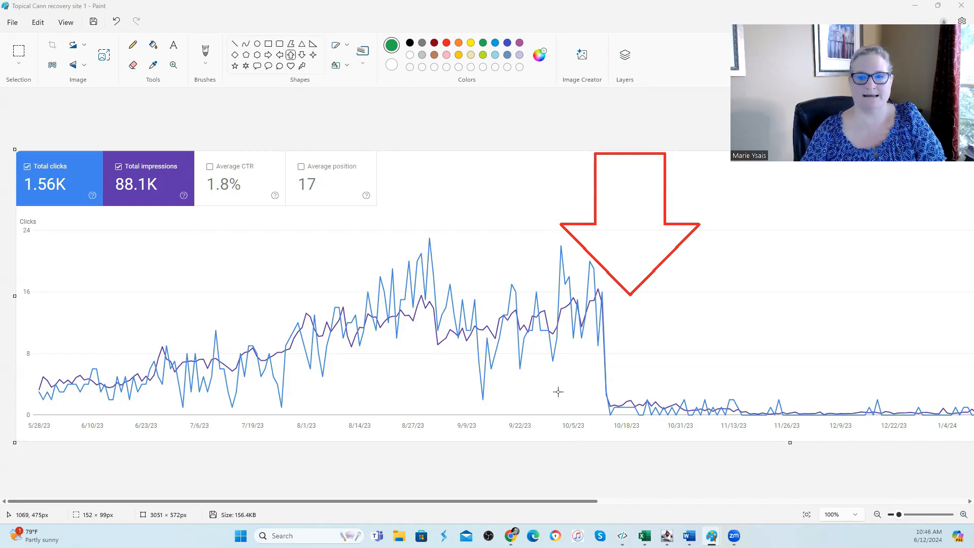
pyautogui.moveTo(530, 375)
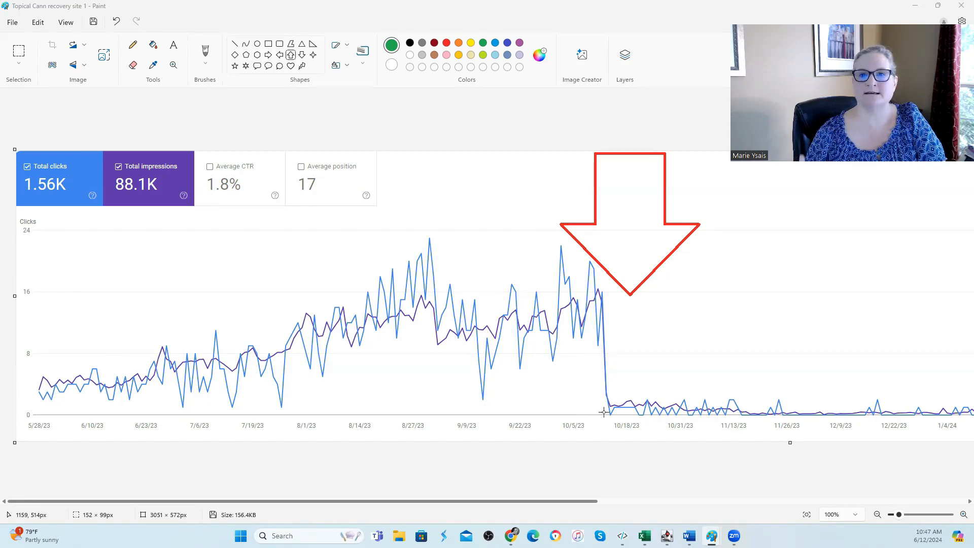
pyautogui.moveTo(581, 318)
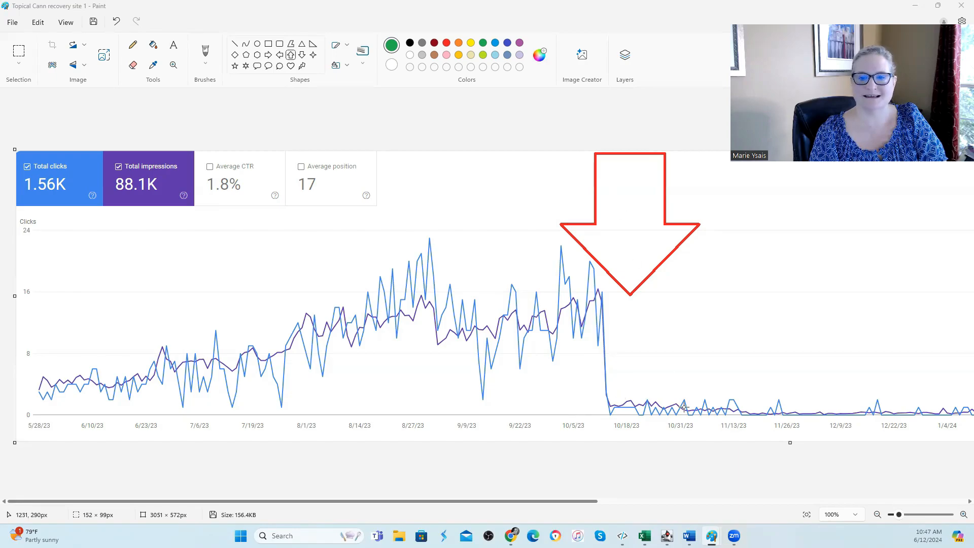
pyautogui.moveTo(623, 301)
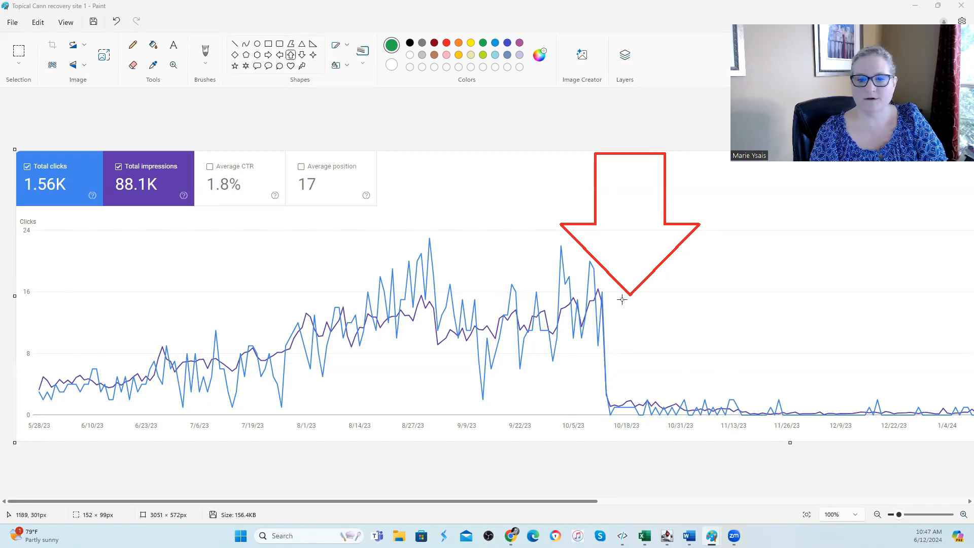
pyautogui.moveTo(654, 453)
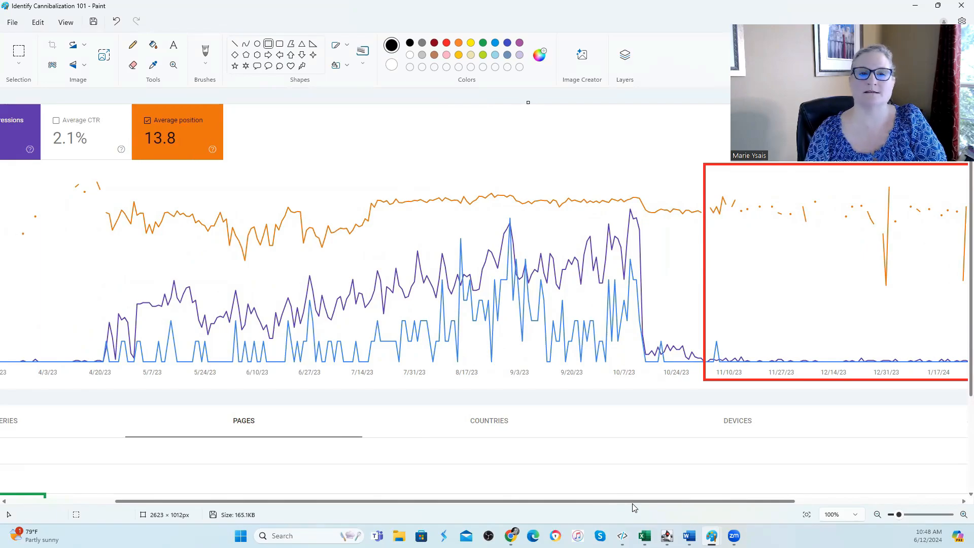
pyautogui.moveTo(109, 254)
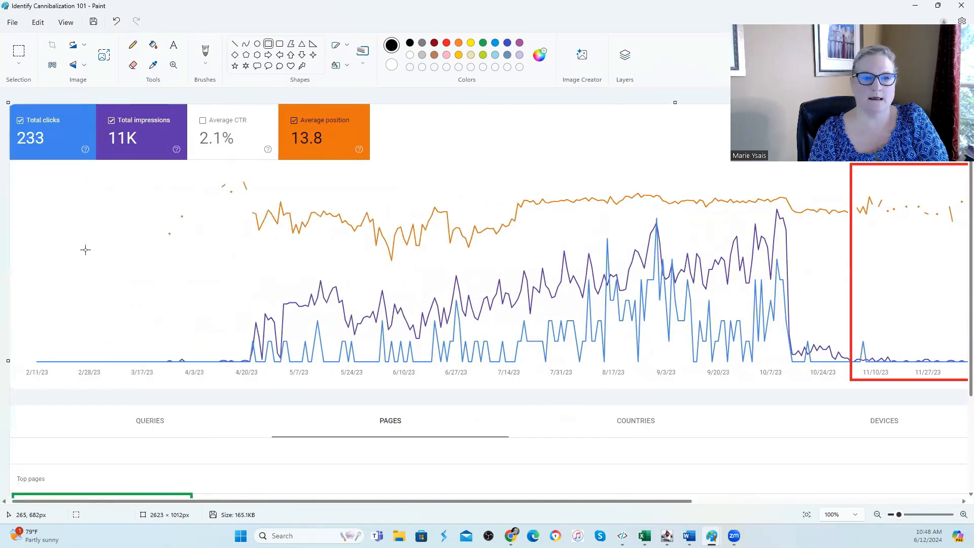
pyautogui.moveTo(472, 230)
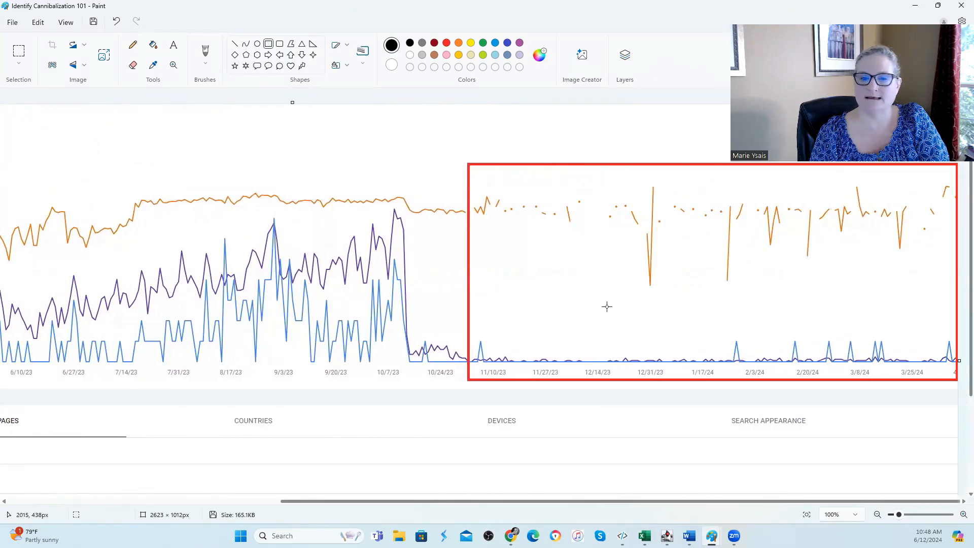
pyautogui.moveTo(875, 240)
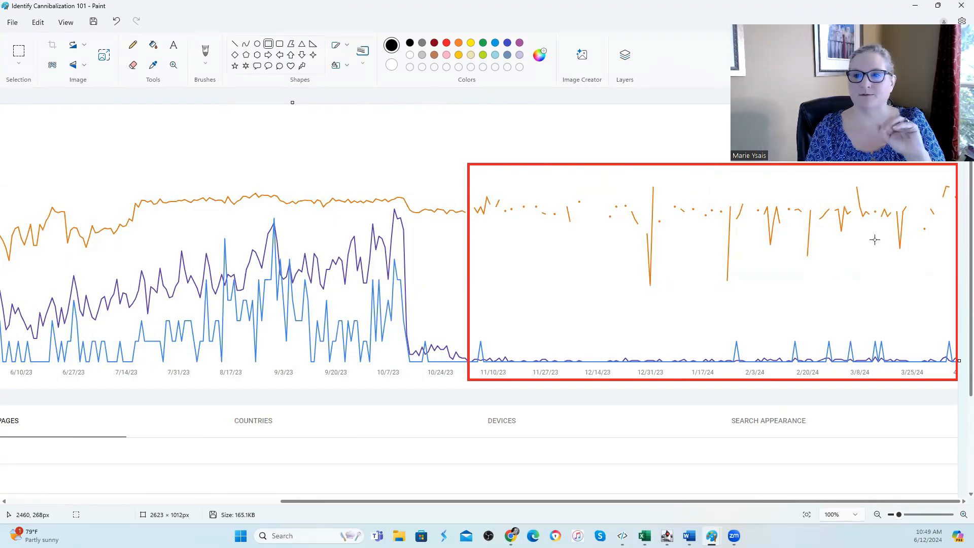
pyautogui.moveTo(784, 253)
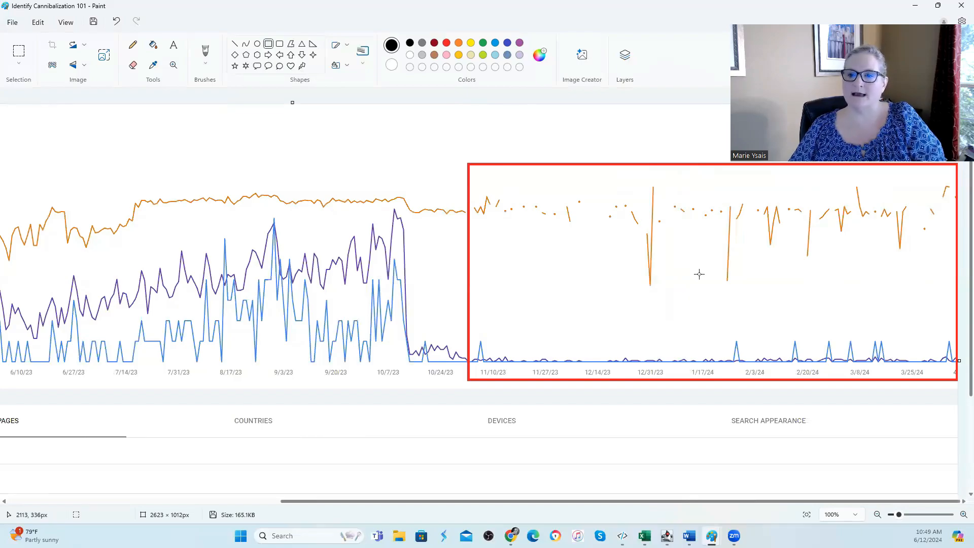
pyautogui.moveTo(607, 288)
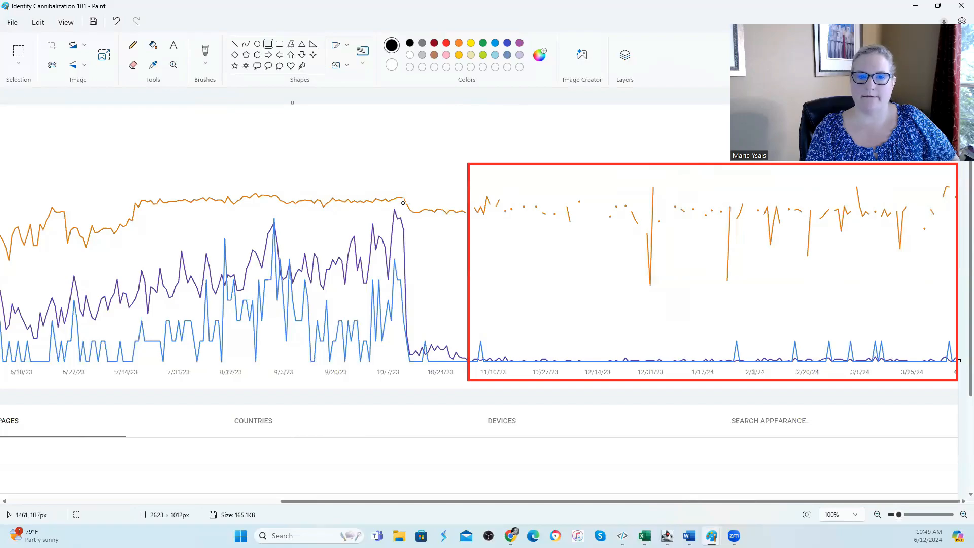
pyautogui.moveTo(839, 223)
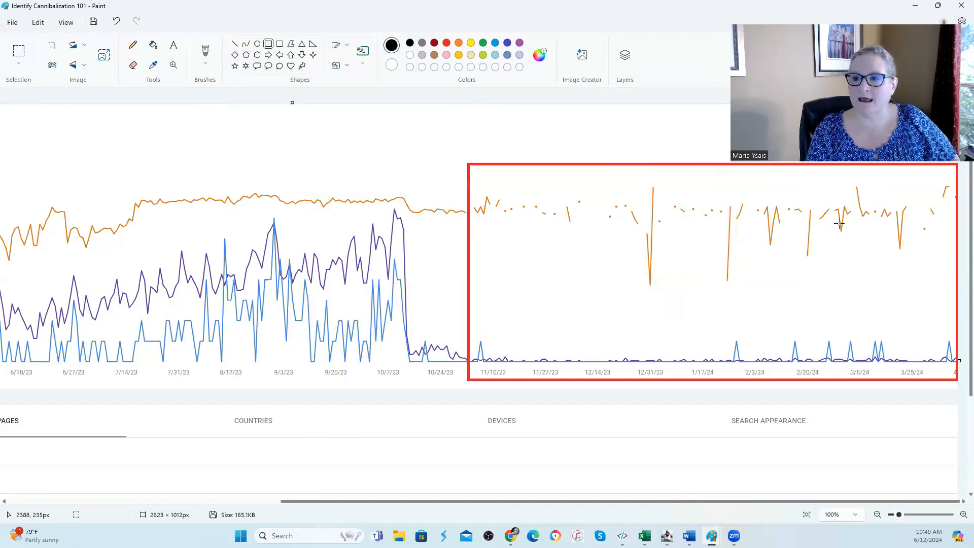
pyautogui.moveTo(761, 250)
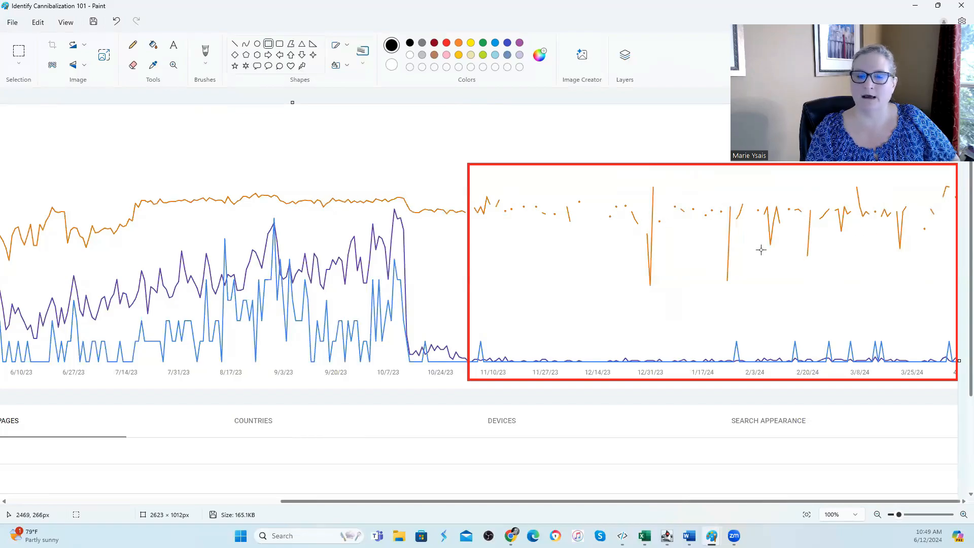
pyautogui.moveTo(907, 225)
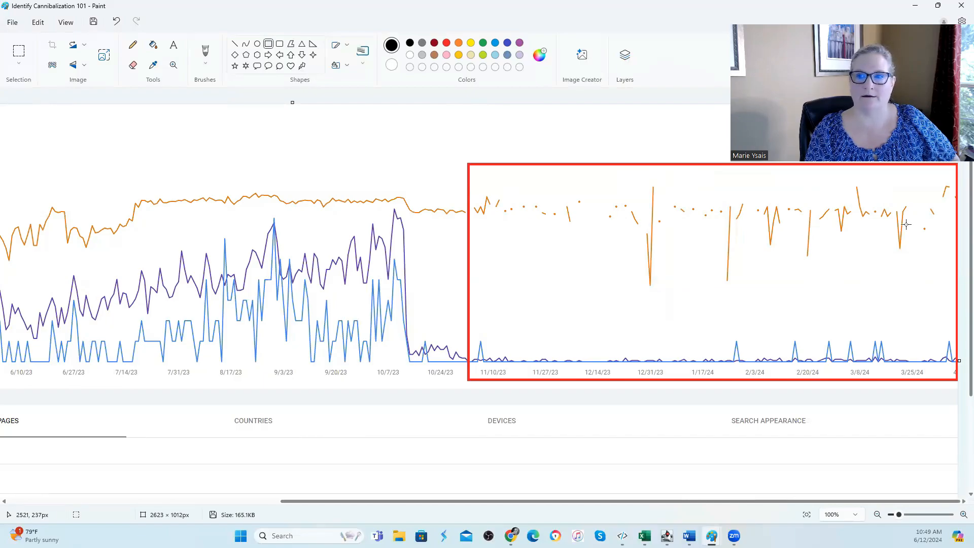
pyautogui.moveTo(409, 355)
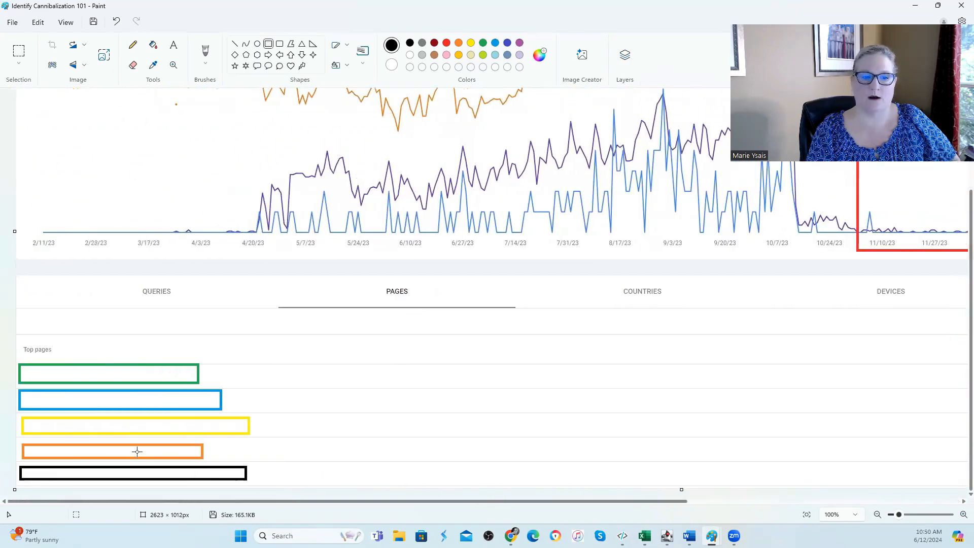
pyautogui.moveTo(225, 360)
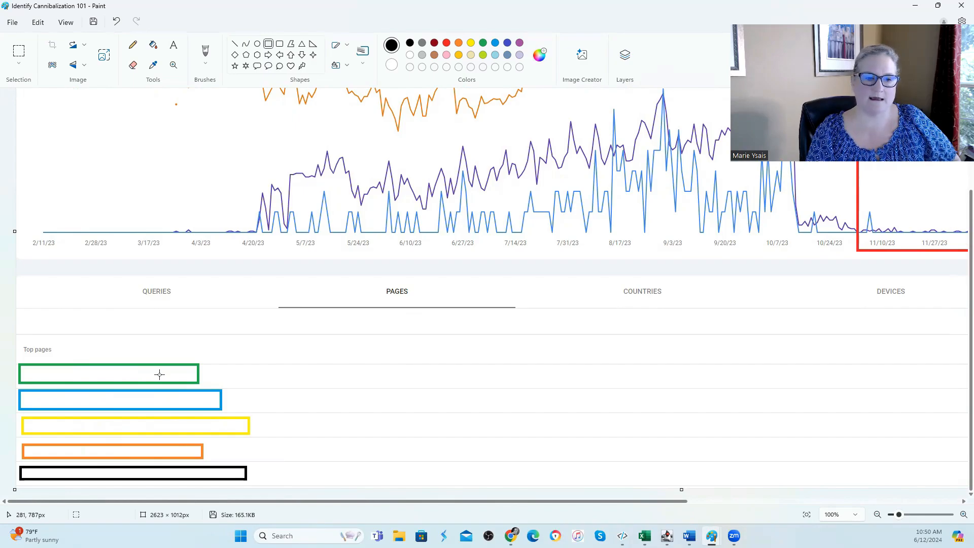
pyautogui.moveTo(172, 397)
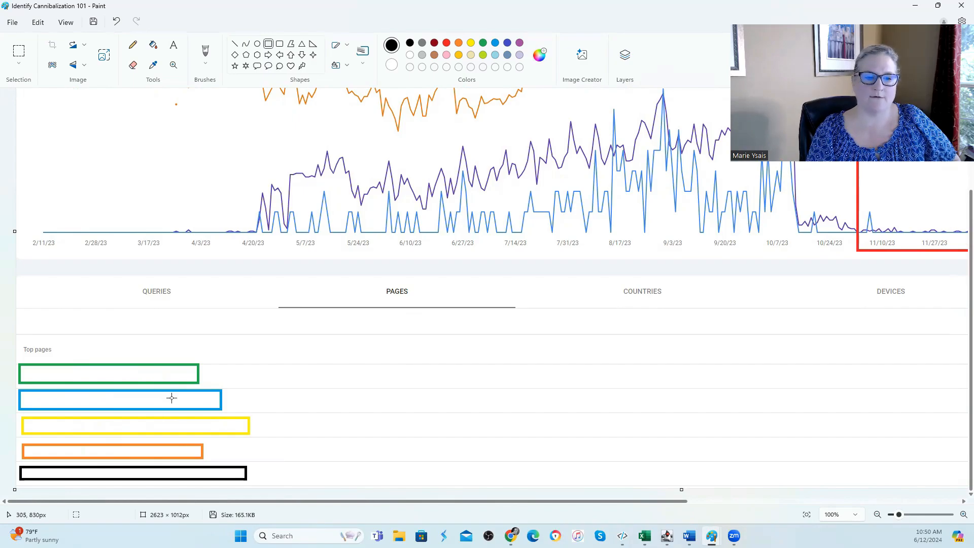
pyautogui.moveTo(181, 444)
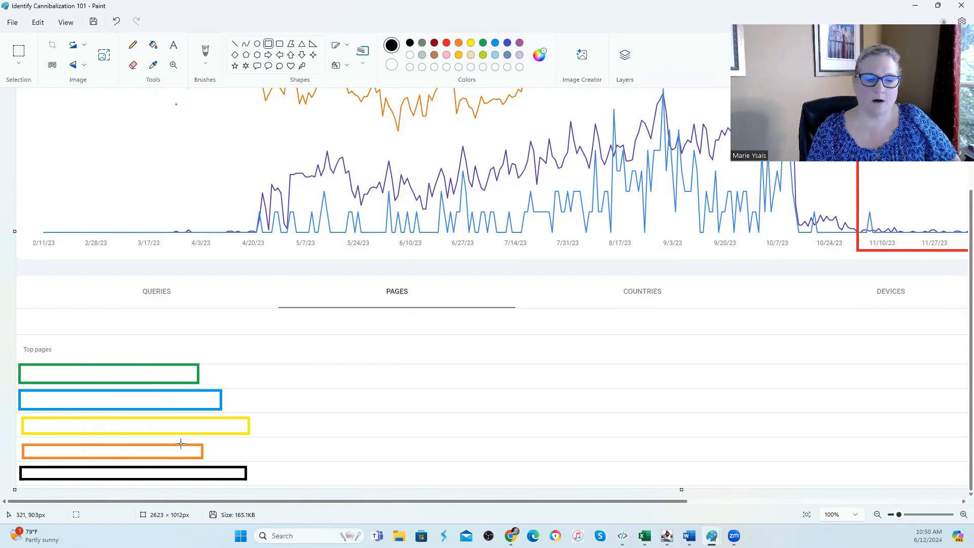
pyautogui.moveTo(194, 478)
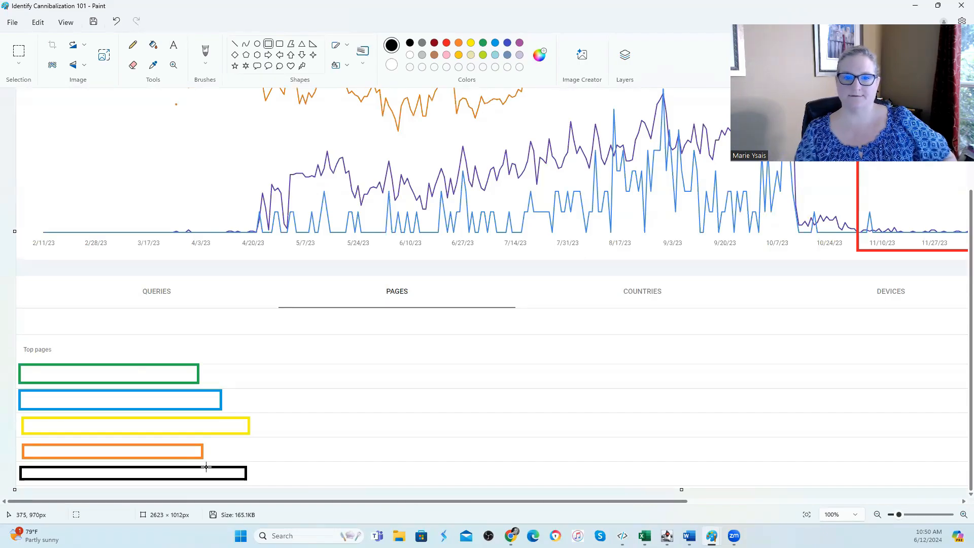
pyautogui.moveTo(295, 407)
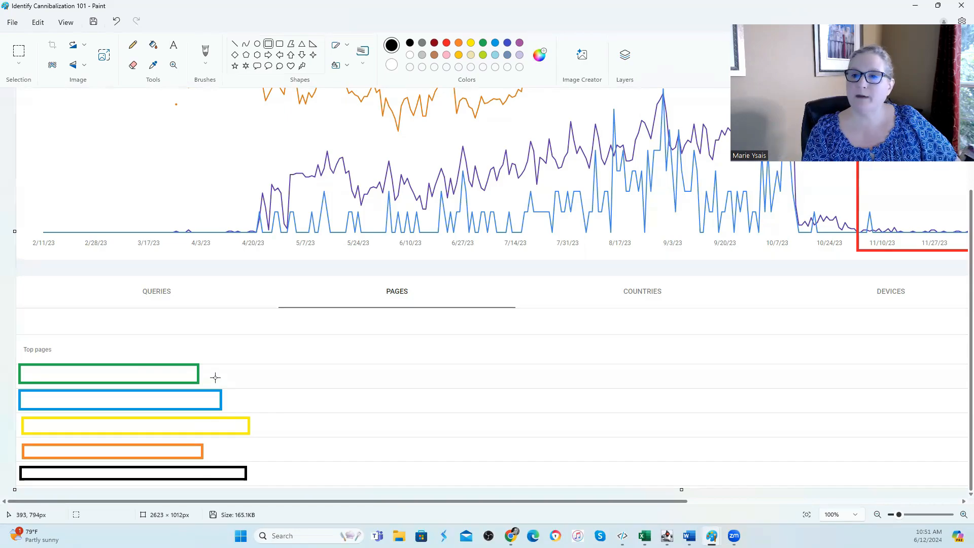
pyautogui.moveTo(497, 425)
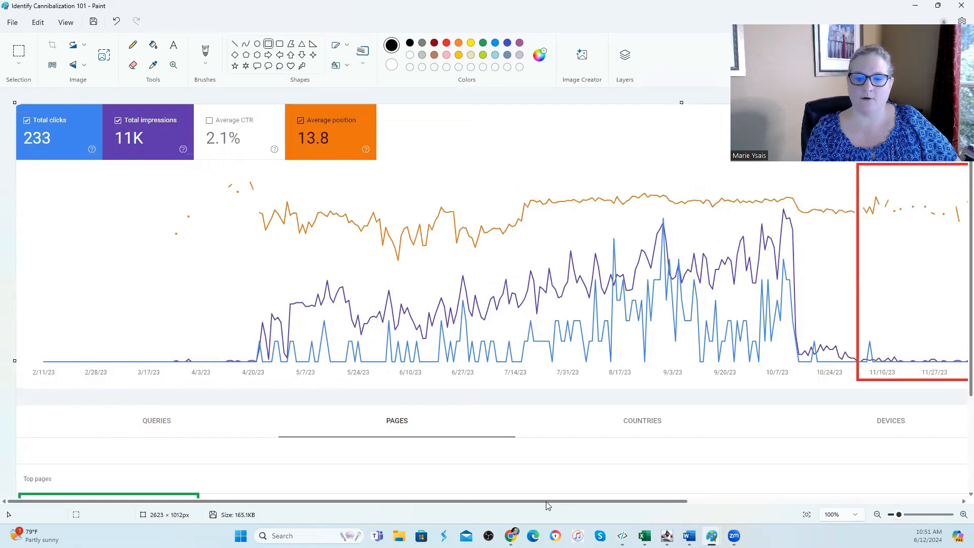
pyautogui.hscroll(3)
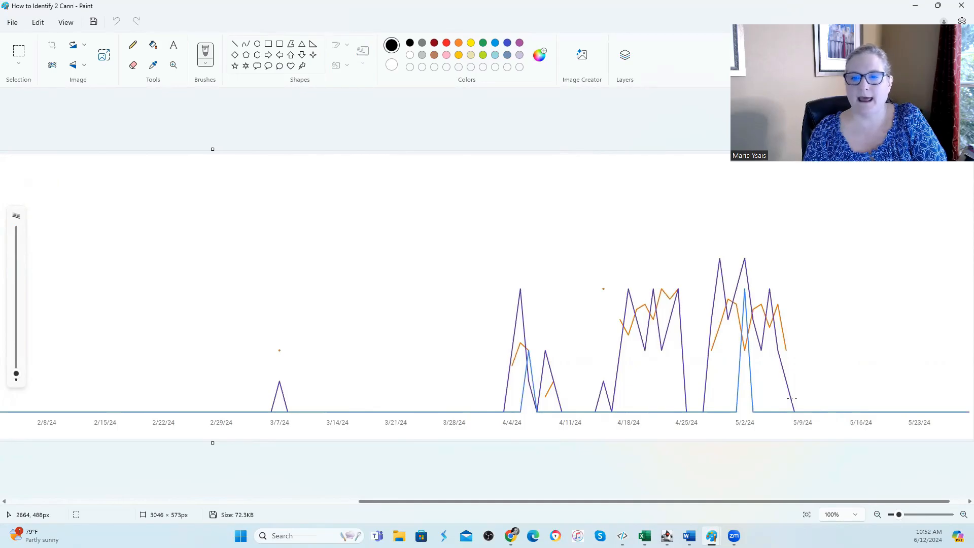
pyautogui.moveTo(811, 398)
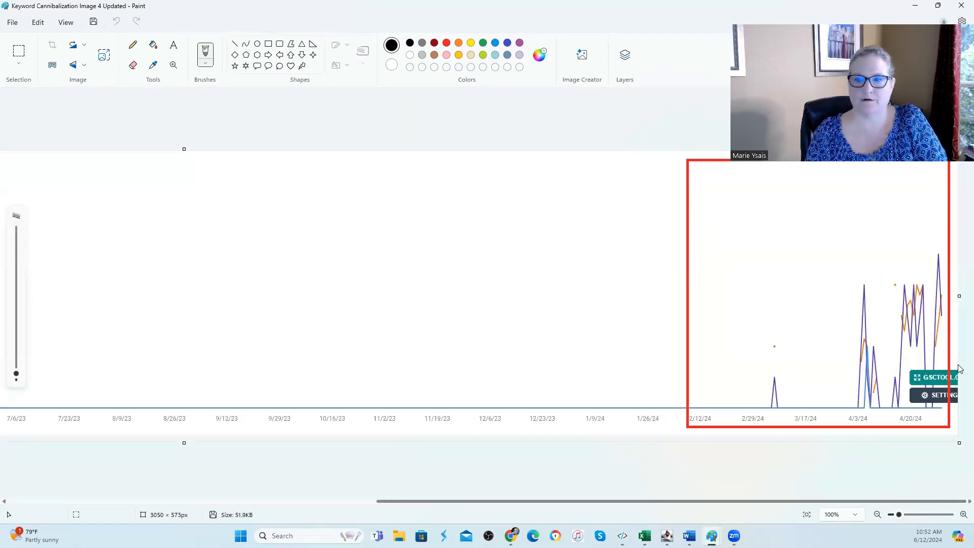
pyautogui.moveTo(739, 379)
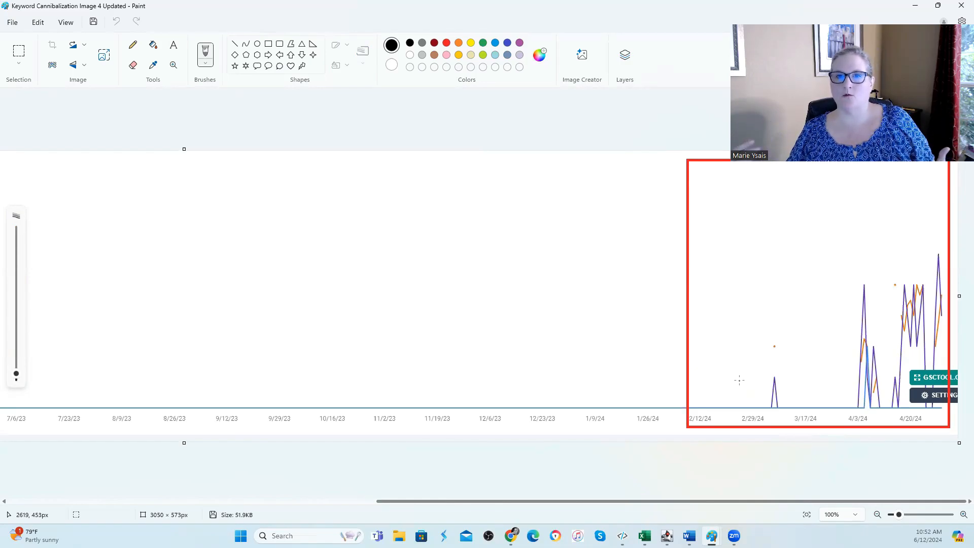
pyautogui.moveTo(382, 311)
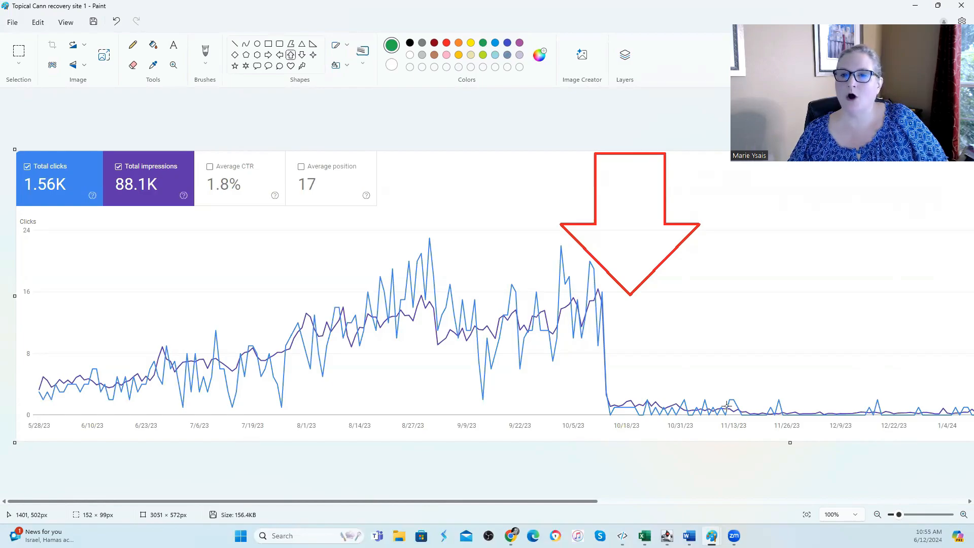
pyautogui.moveTo(664, 355)
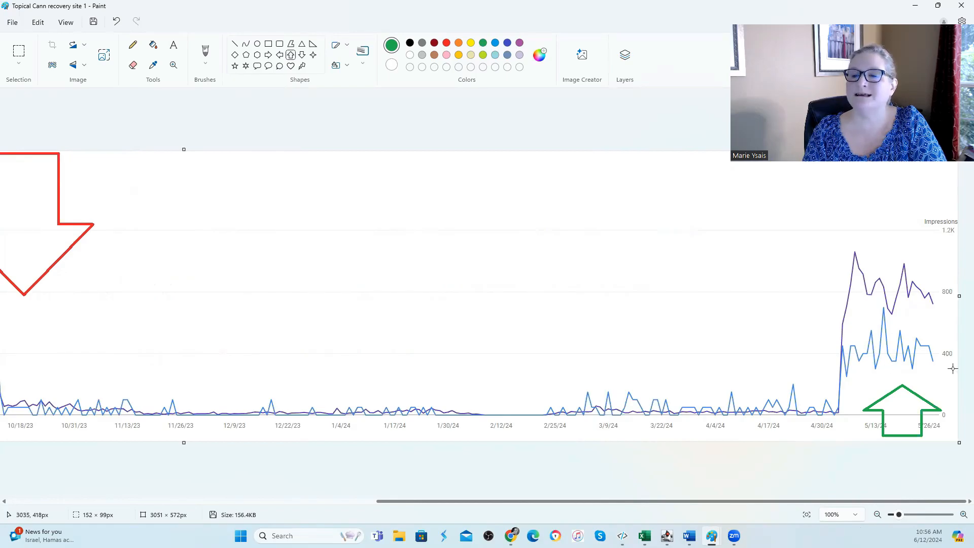
pyautogui.moveTo(852, 385)
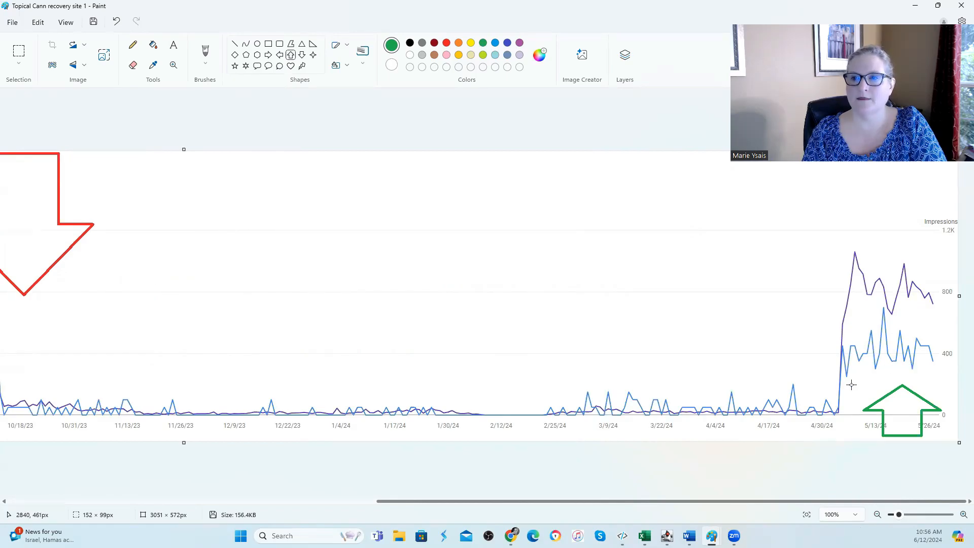
pyautogui.moveTo(882, 371)
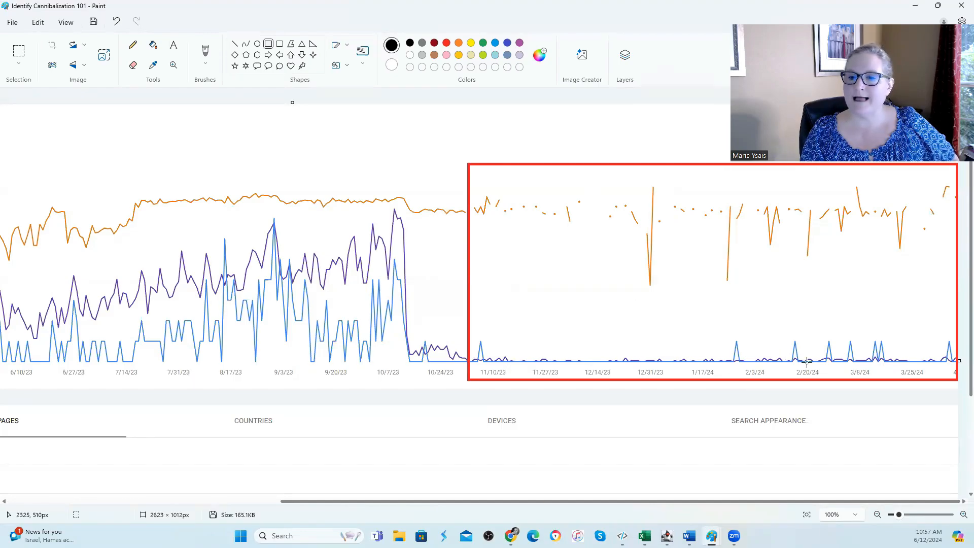
pyautogui.moveTo(768, 358)
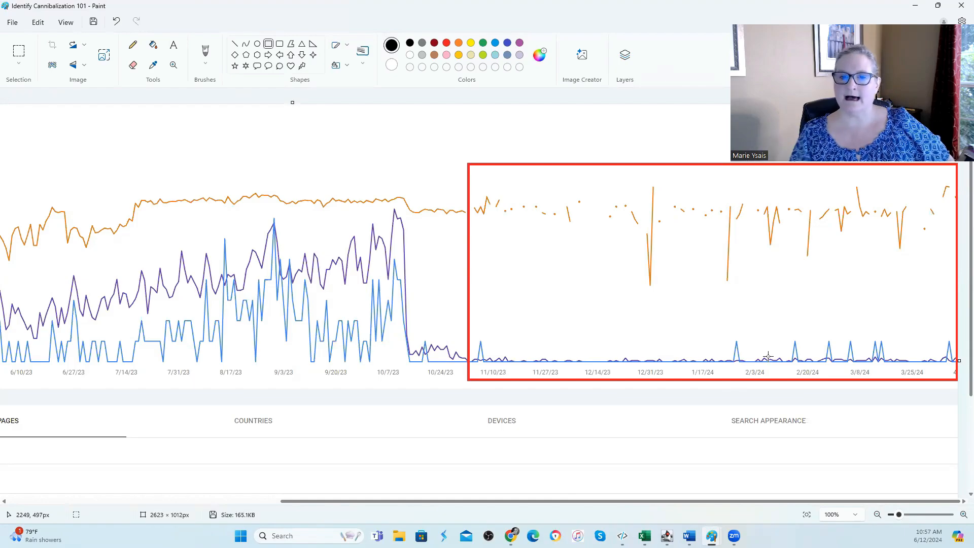
pyautogui.moveTo(520, 288)
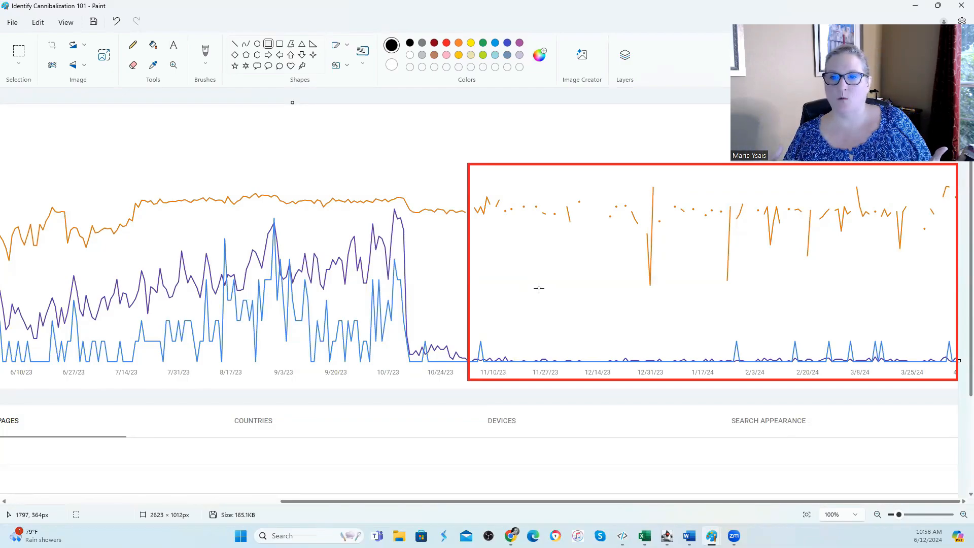
pyautogui.moveTo(594, 216)
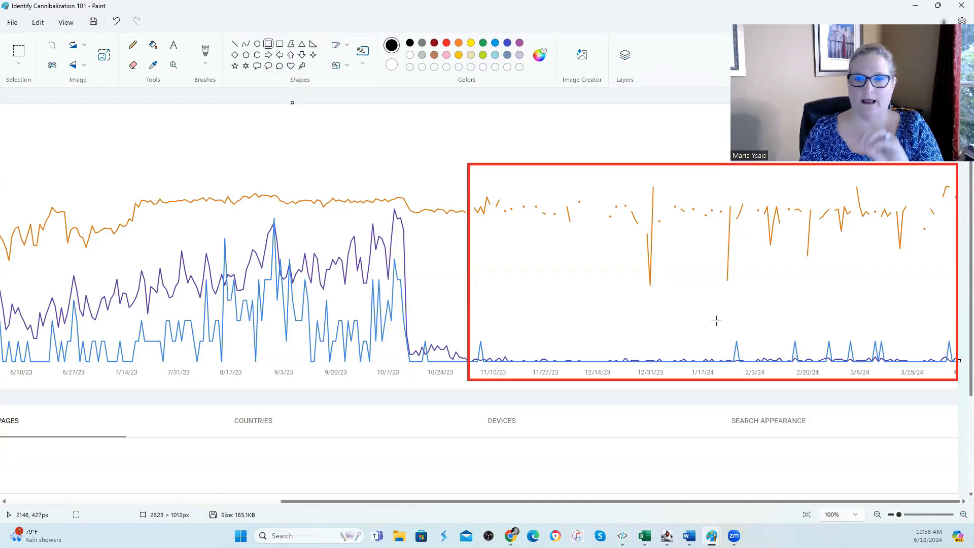
pyautogui.moveTo(718, 340)
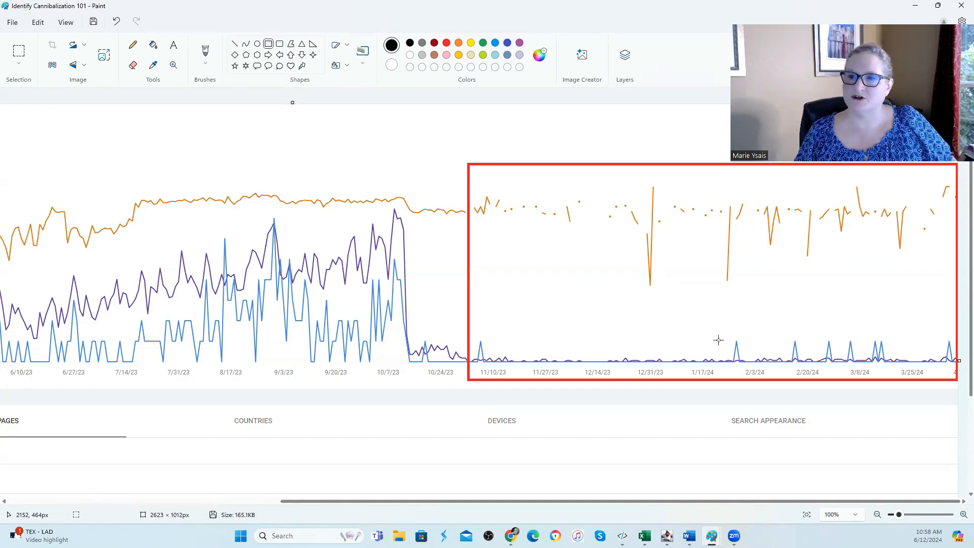
pyautogui.moveTo(749, 255)
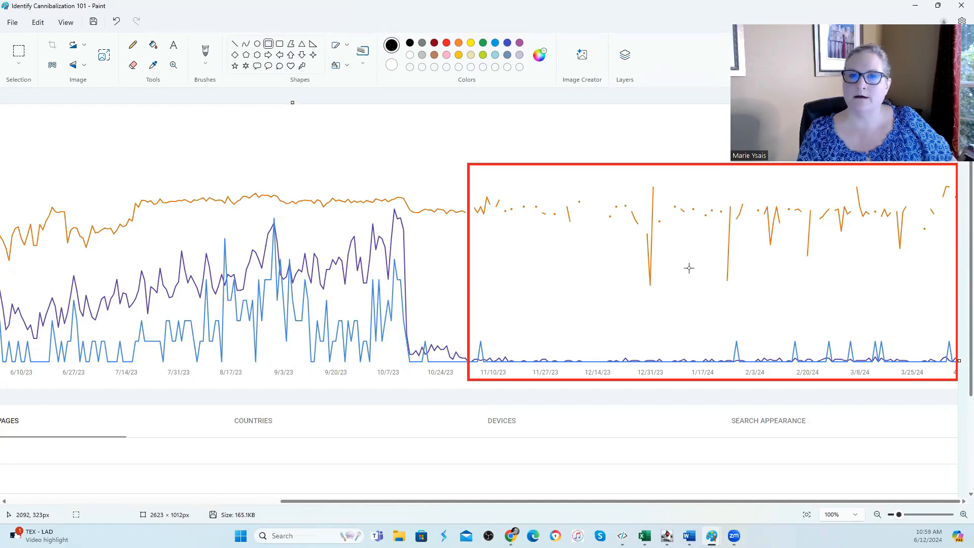
pyautogui.moveTo(866, 370)
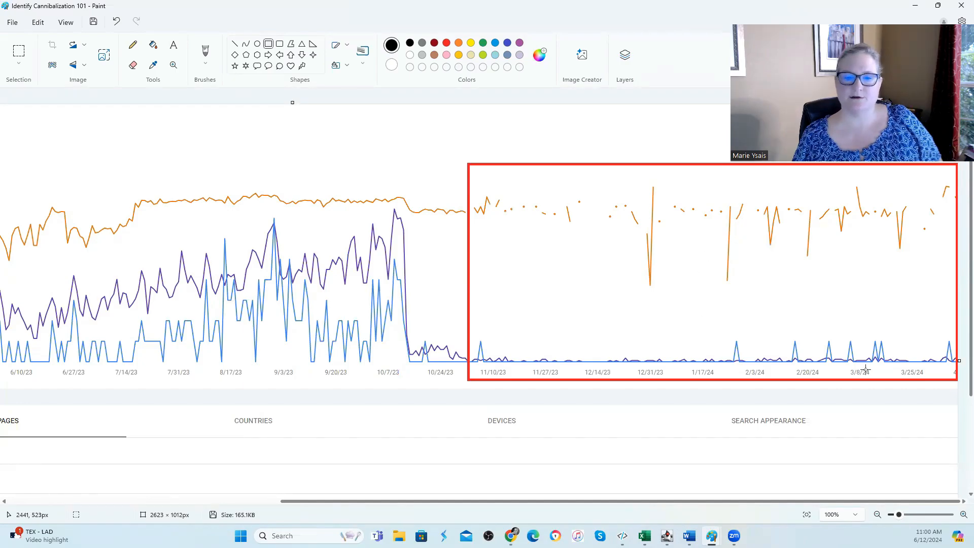
pyautogui.moveTo(822, 350)
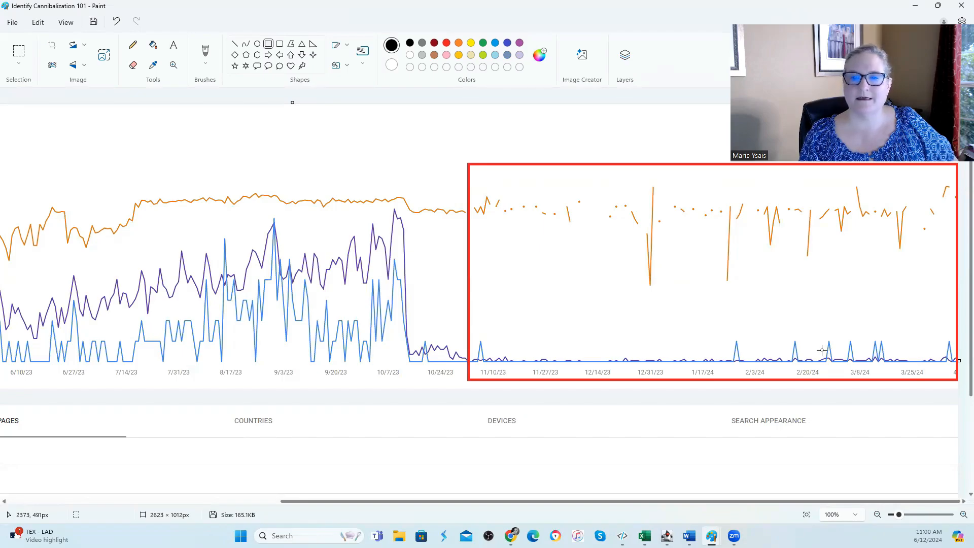
pyautogui.moveTo(633, 354)
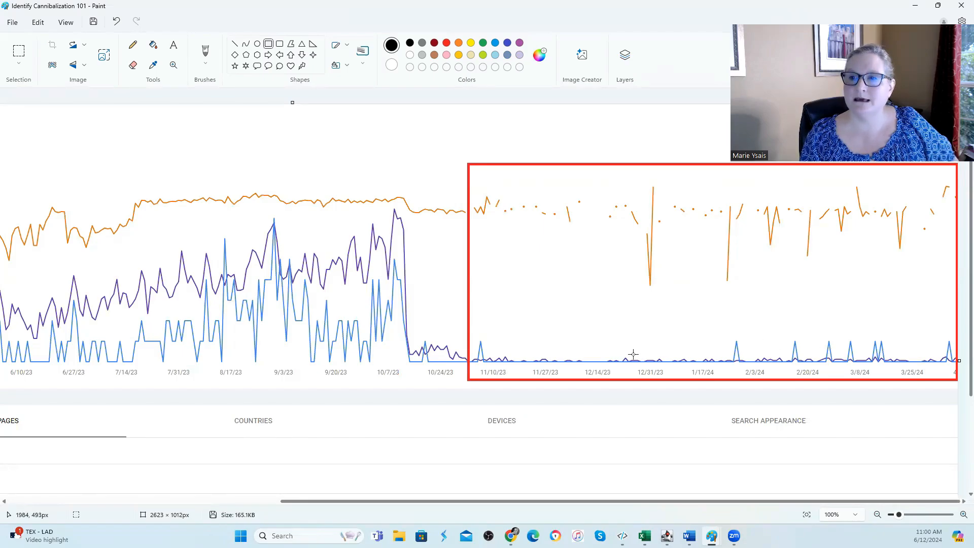
pyautogui.moveTo(639, 345)
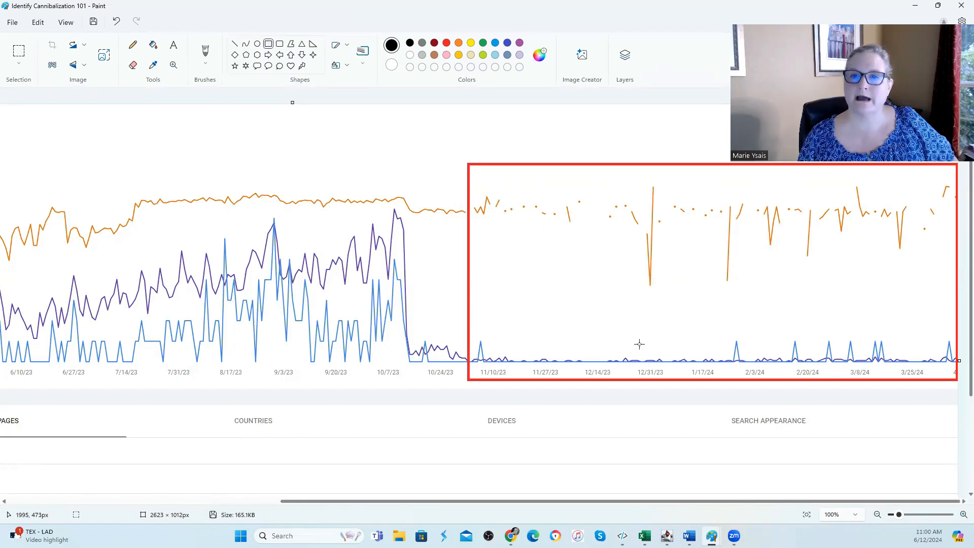